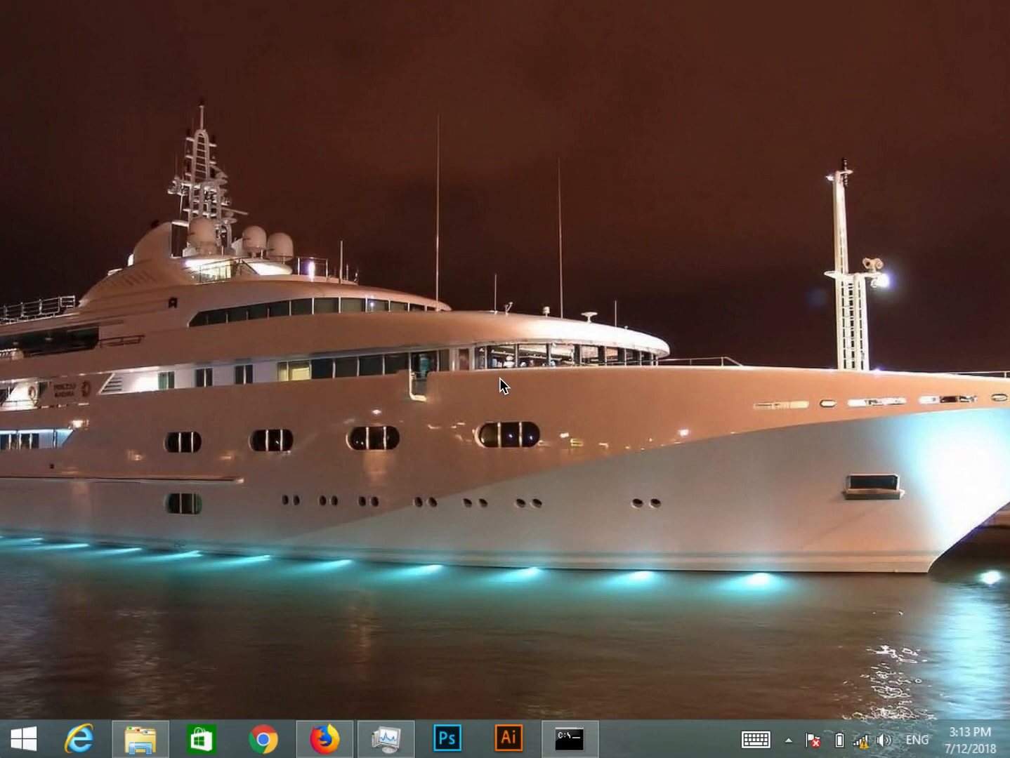
{"action": "mouse_move", "coordinate": [371, 458]}
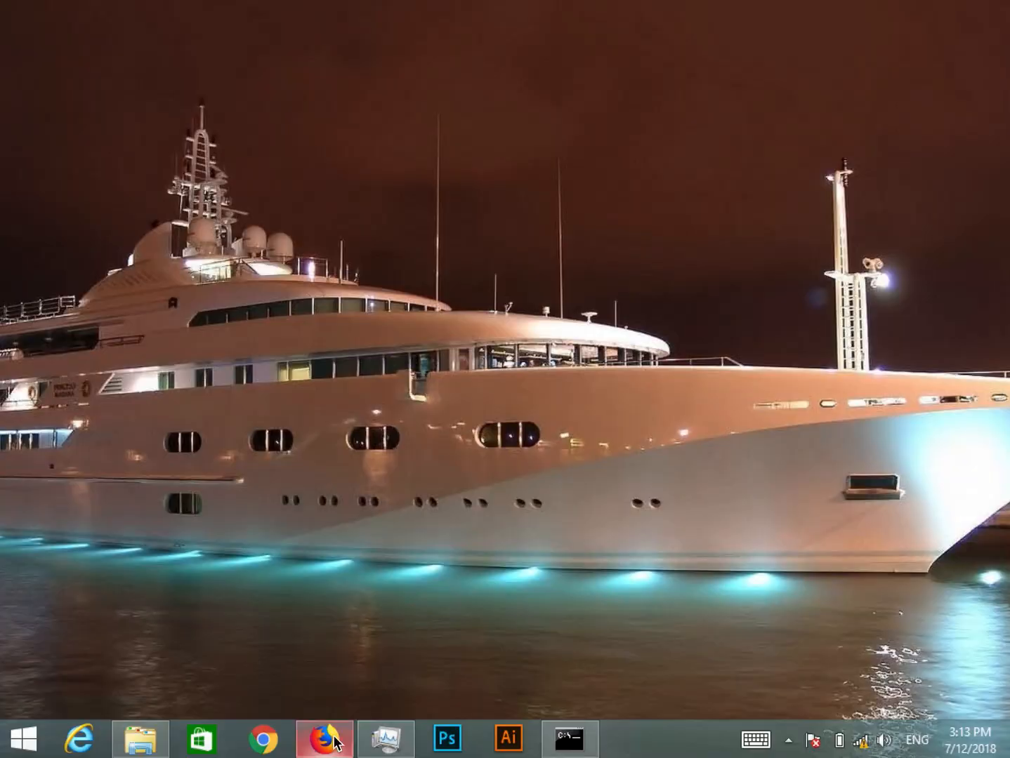
- Search the binaries page for 'pyhook' and land on the PyHook wheel download list
{"action": "left_click", "coordinate": [323, 739]}
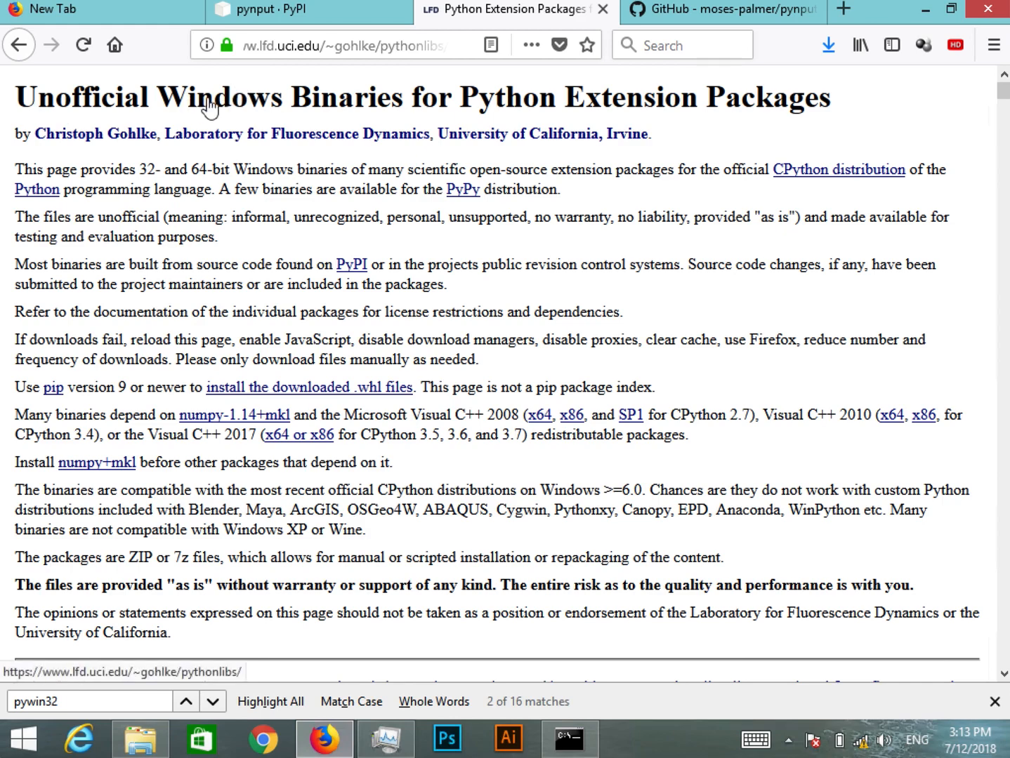
{"action": "mouse_move", "coordinate": [595, 104]}
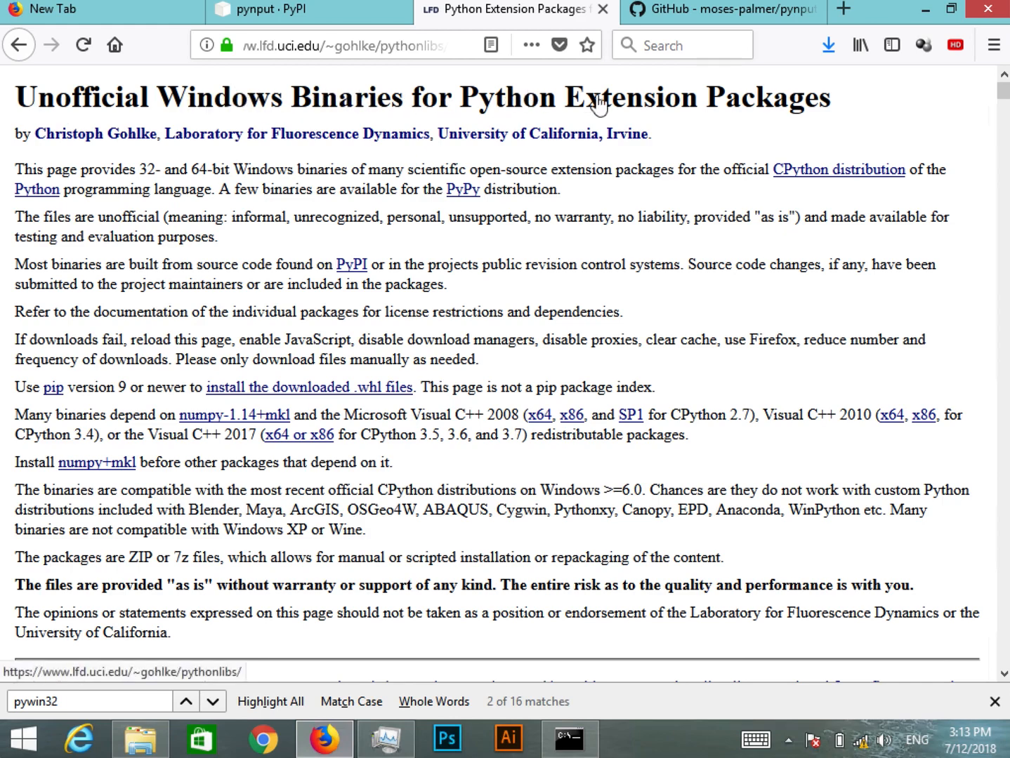
{"action": "mouse_move", "coordinate": [823, 109]}
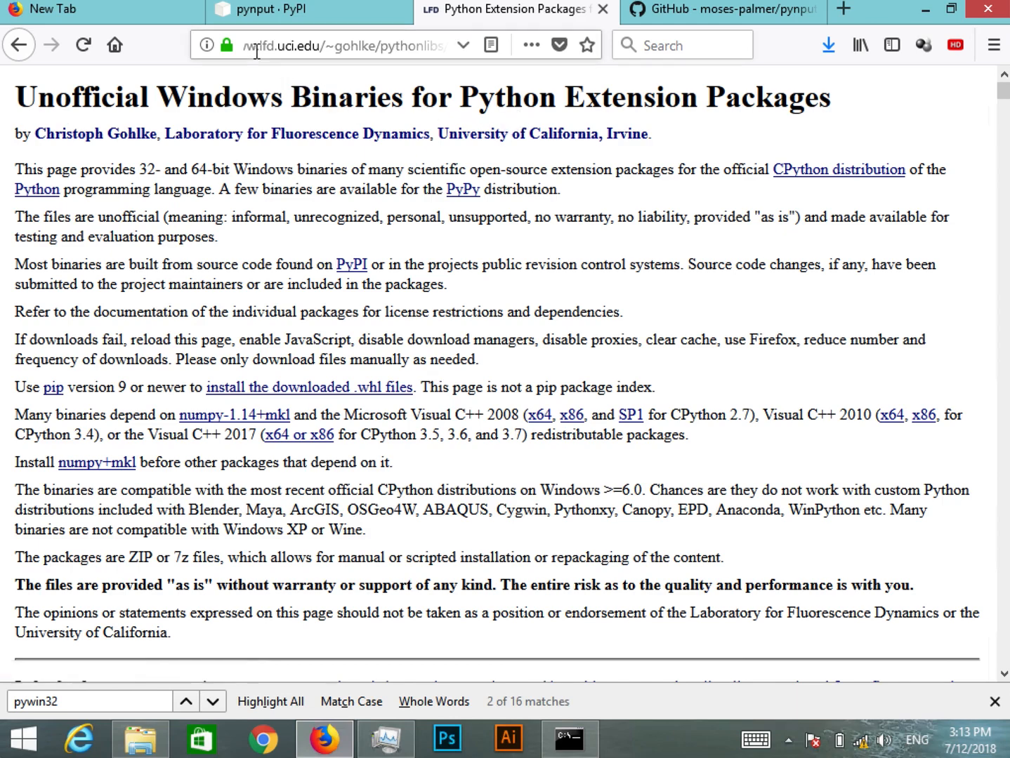
{"action": "left_click", "coordinate": [228, 45]}
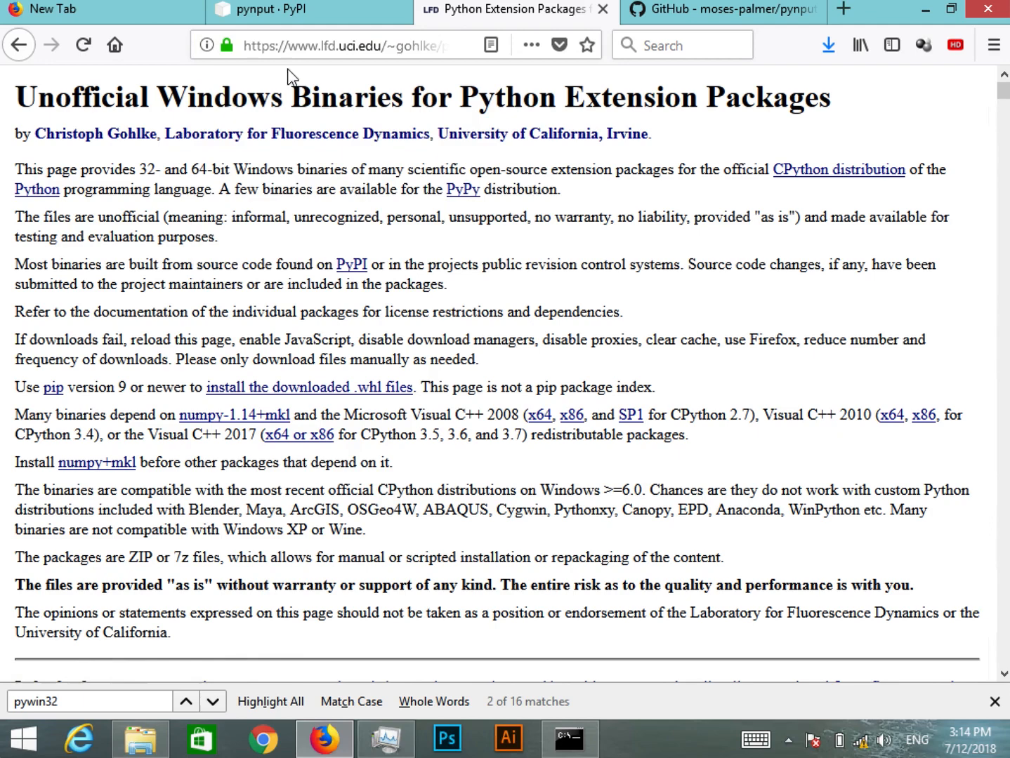
{"action": "left_click", "coordinate": [337, 45]}
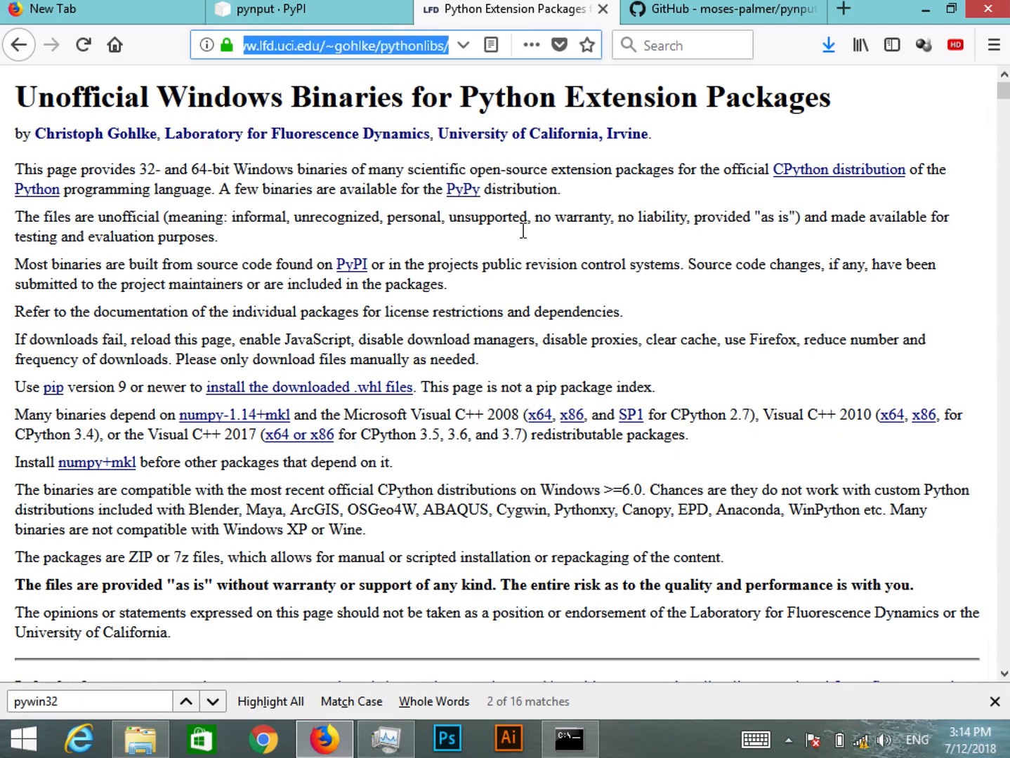
{"action": "scroll", "scroll_direction": "down", "scroll_amount": 3}
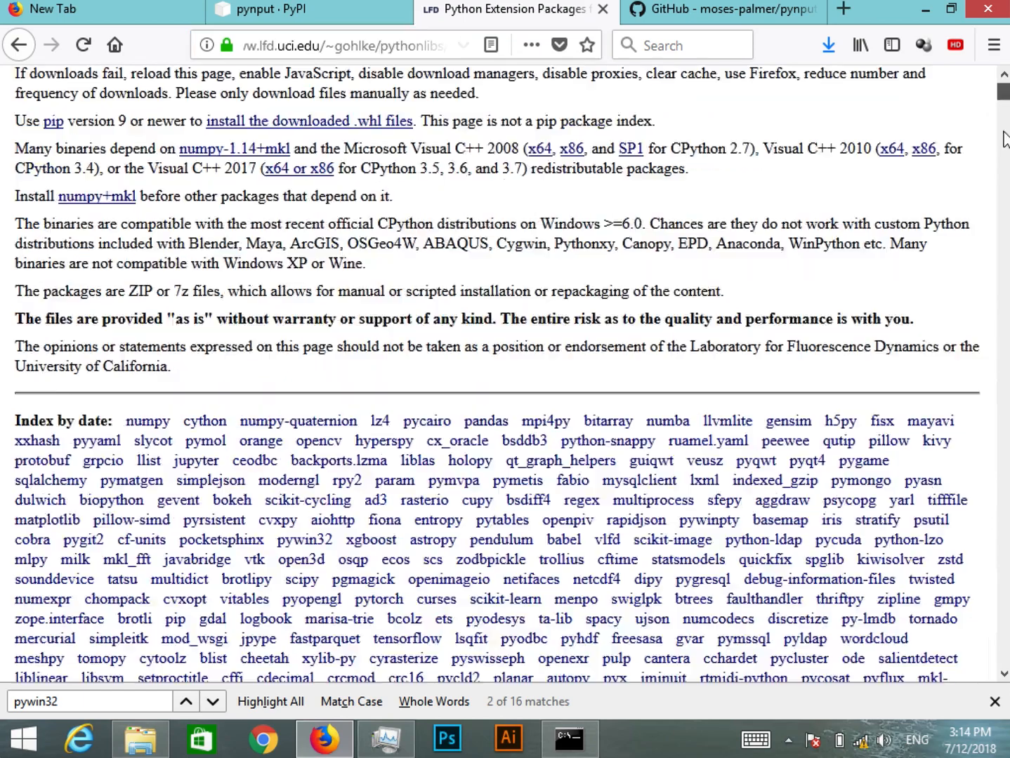
{"action": "scroll", "scroll_direction": "down", "scroll_amount": 3}
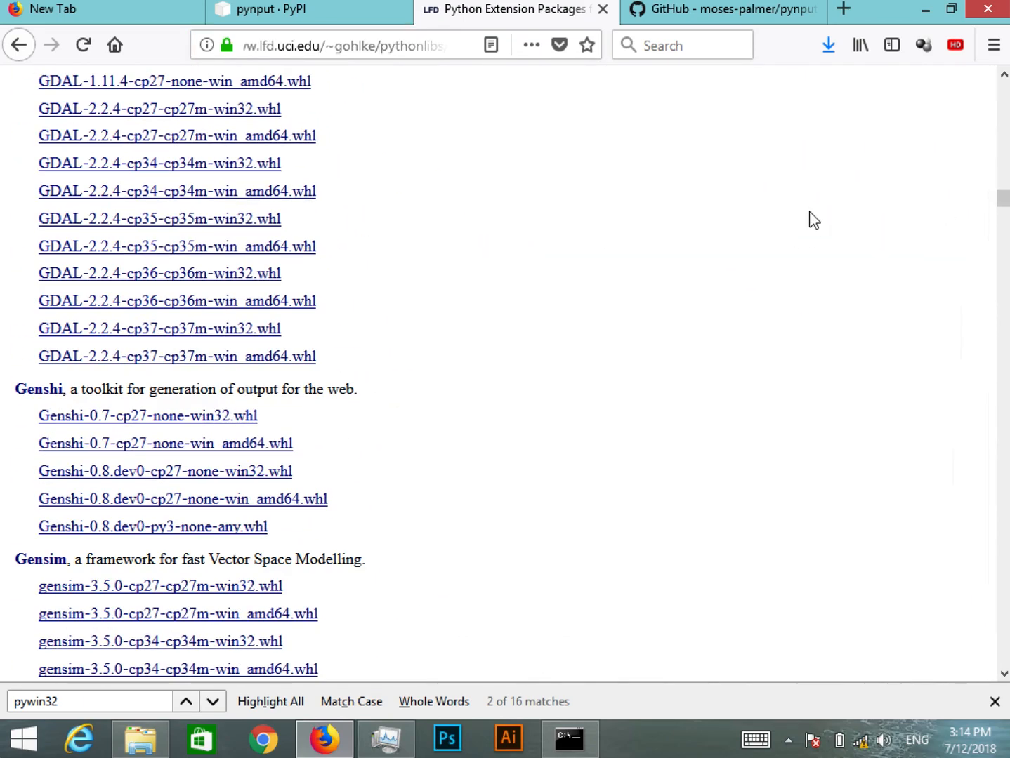
{"action": "type", "text": "pyhook"}
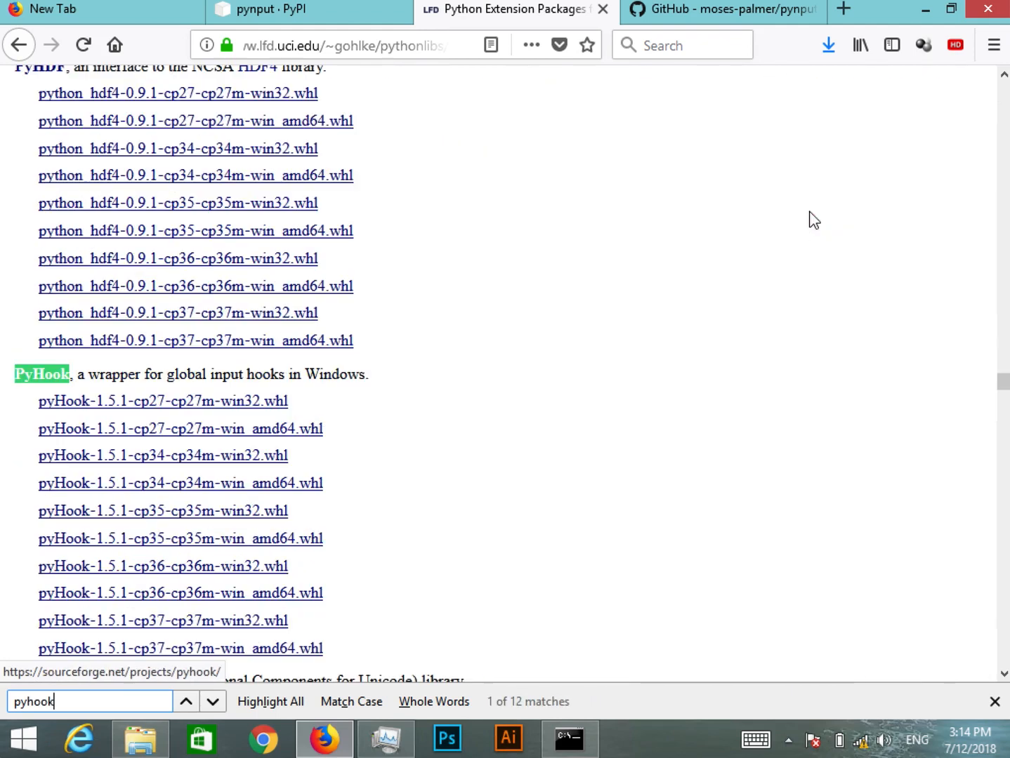
{"action": "left_click", "coordinate": [187, 701]}
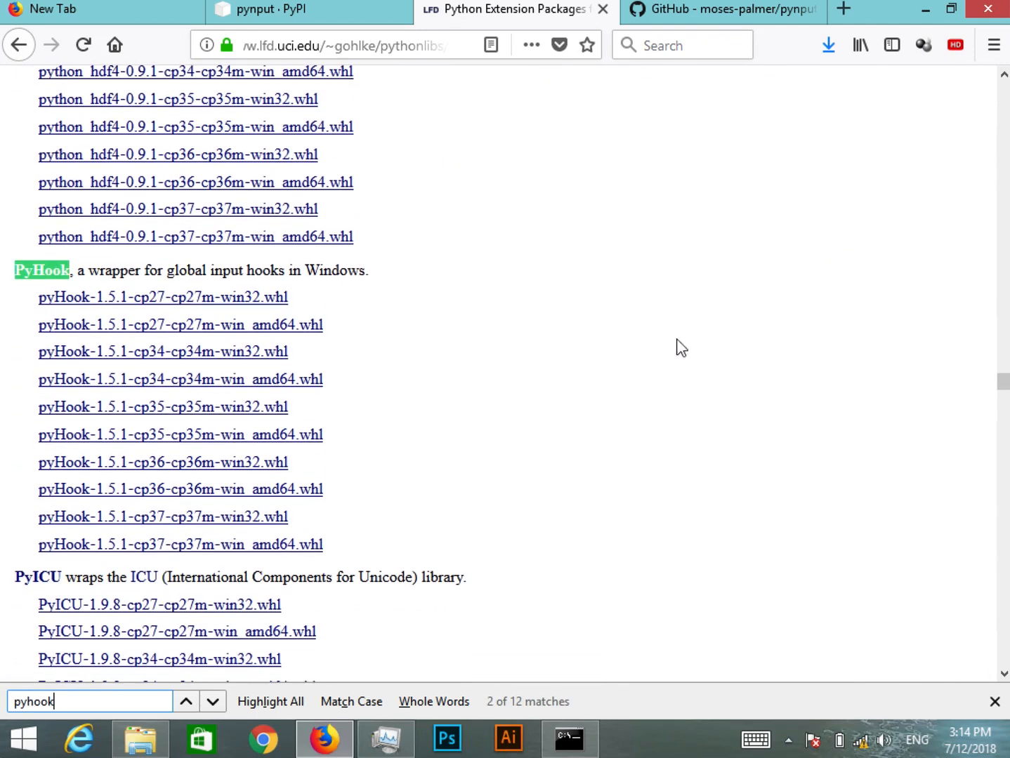
{"action": "mouse_move", "coordinate": [226, 292]}
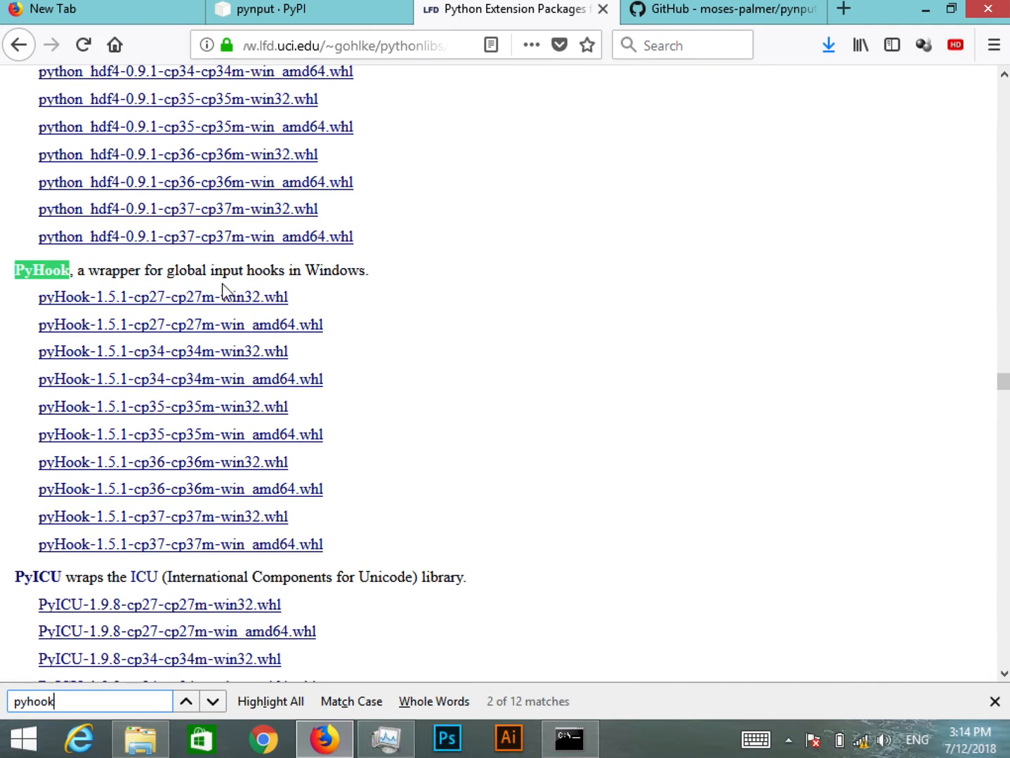
{"action": "mouse_move", "coordinate": [352, 345]}
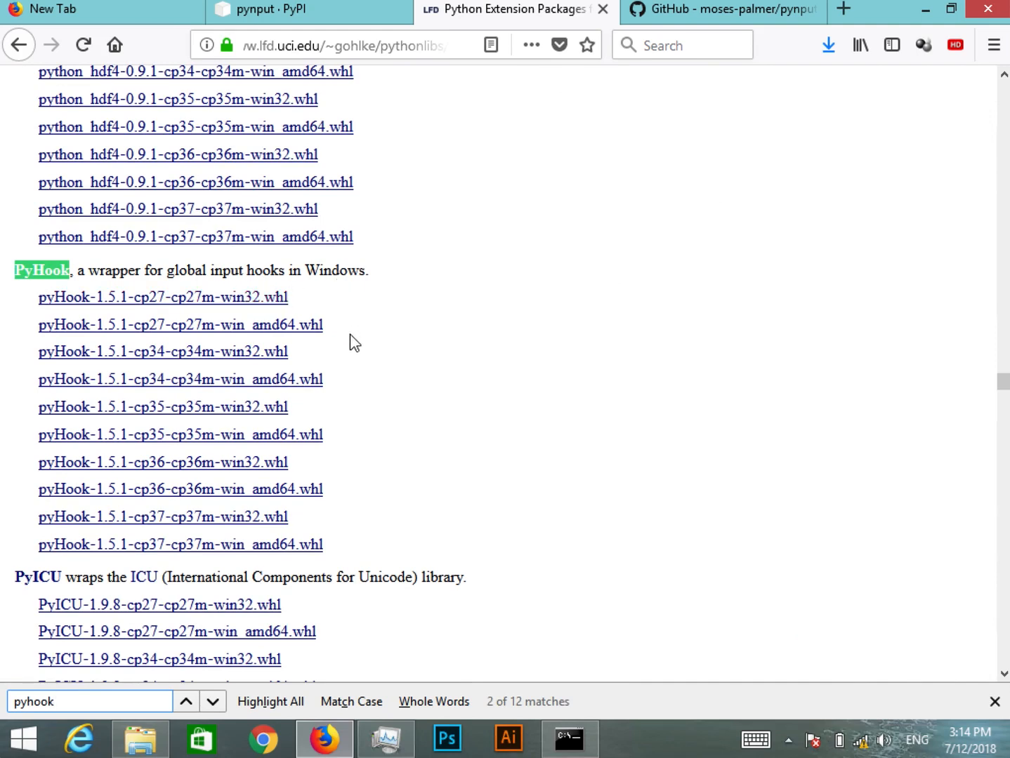
{"action": "mouse_move", "coordinate": [393, 502]}
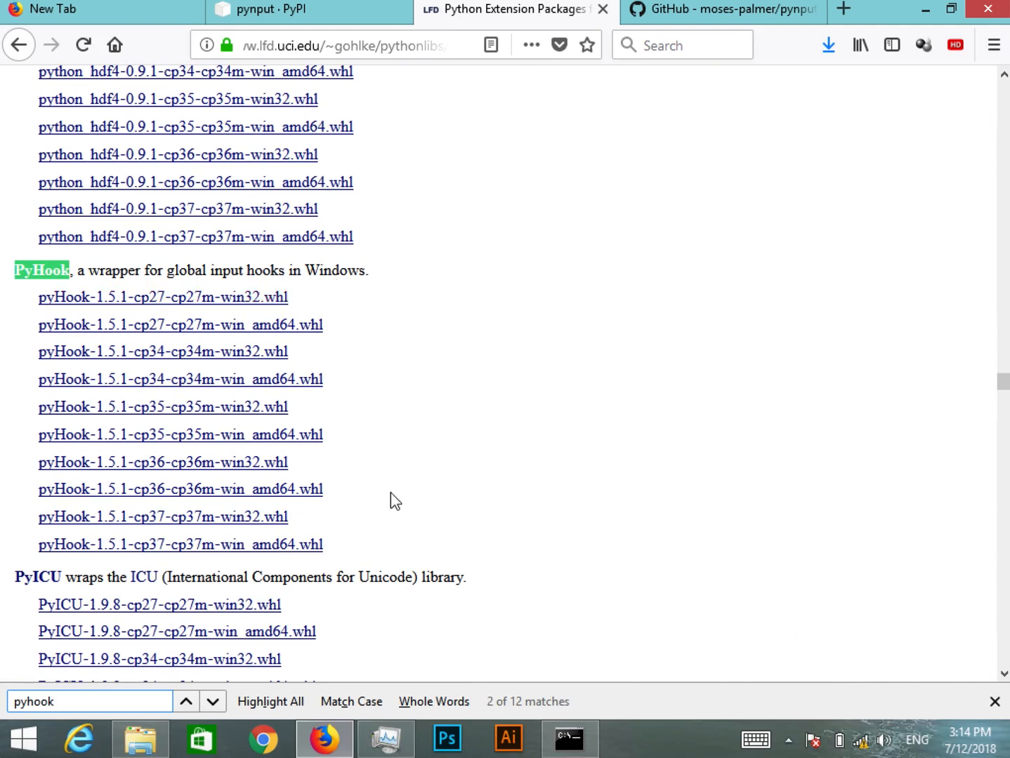
{"action": "mouse_move", "coordinate": [353, 528]}
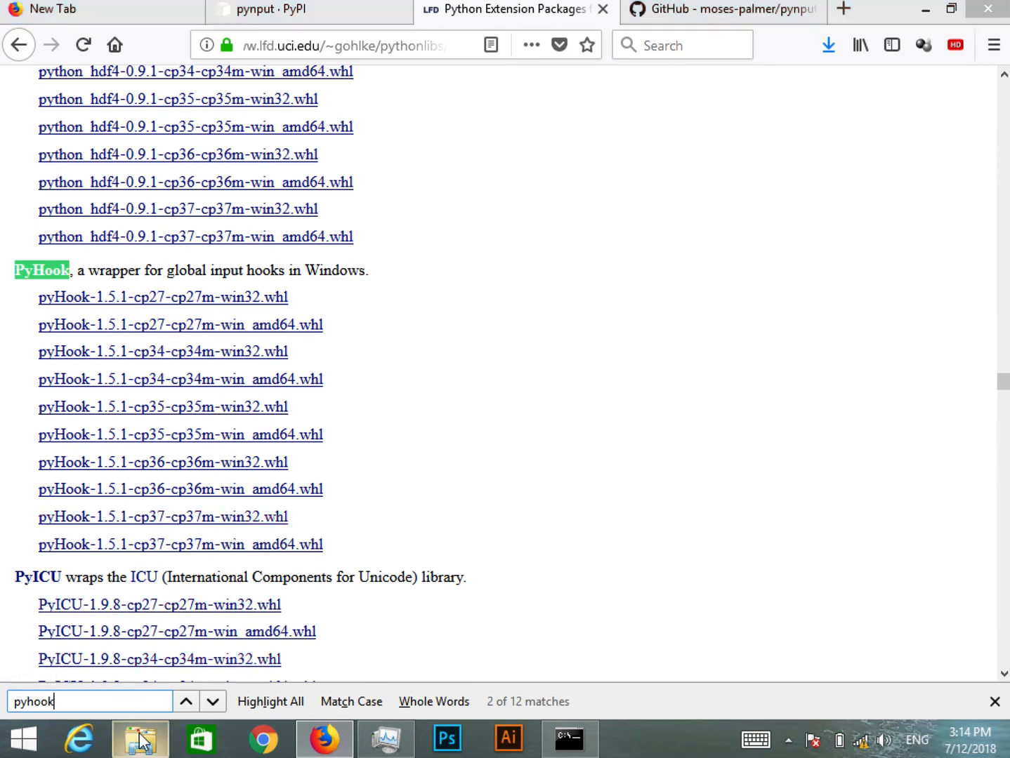
- Select the downloaded pyHook cp37 win32 wheel on the Desktop, then minimize Explorer and Firefox
{"action": "left_click", "coordinate": [133, 739]}
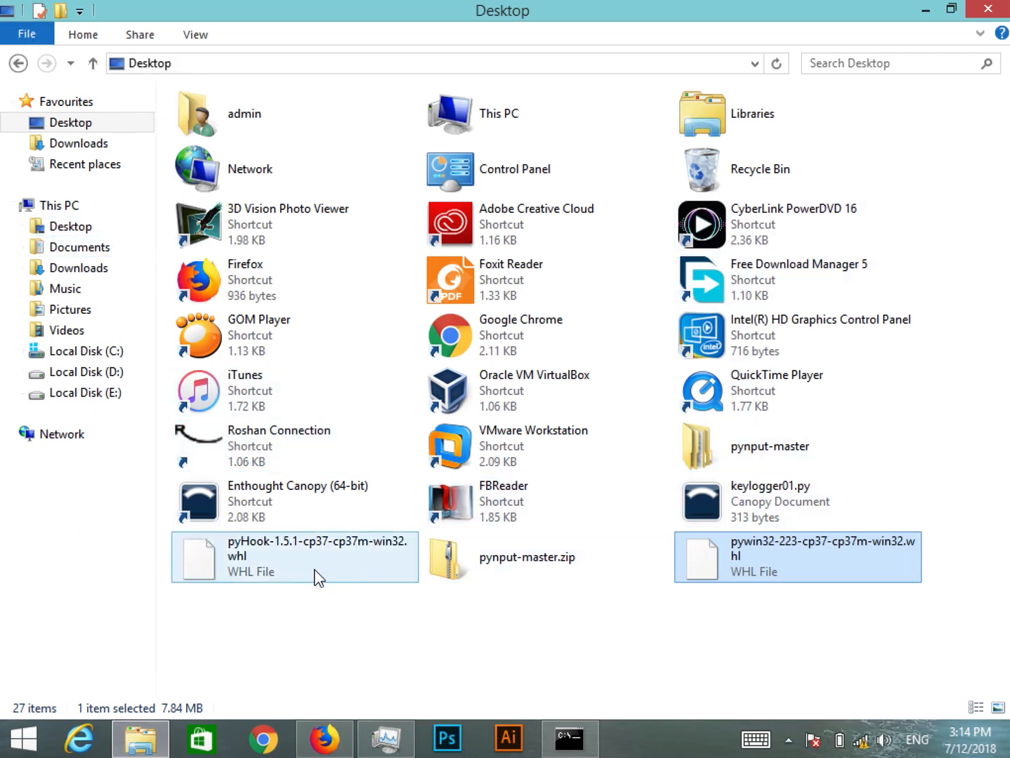
{"action": "left_click", "coordinate": [288, 564]}
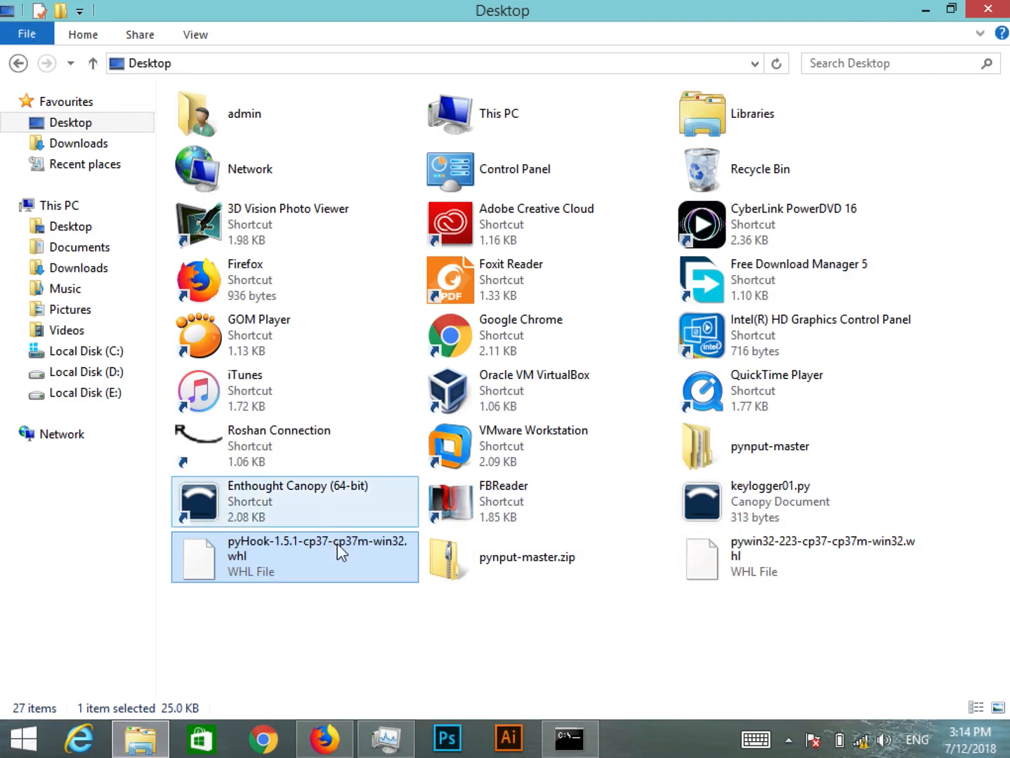
{"action": "mouse_move", "coordinate": [349, 565]}
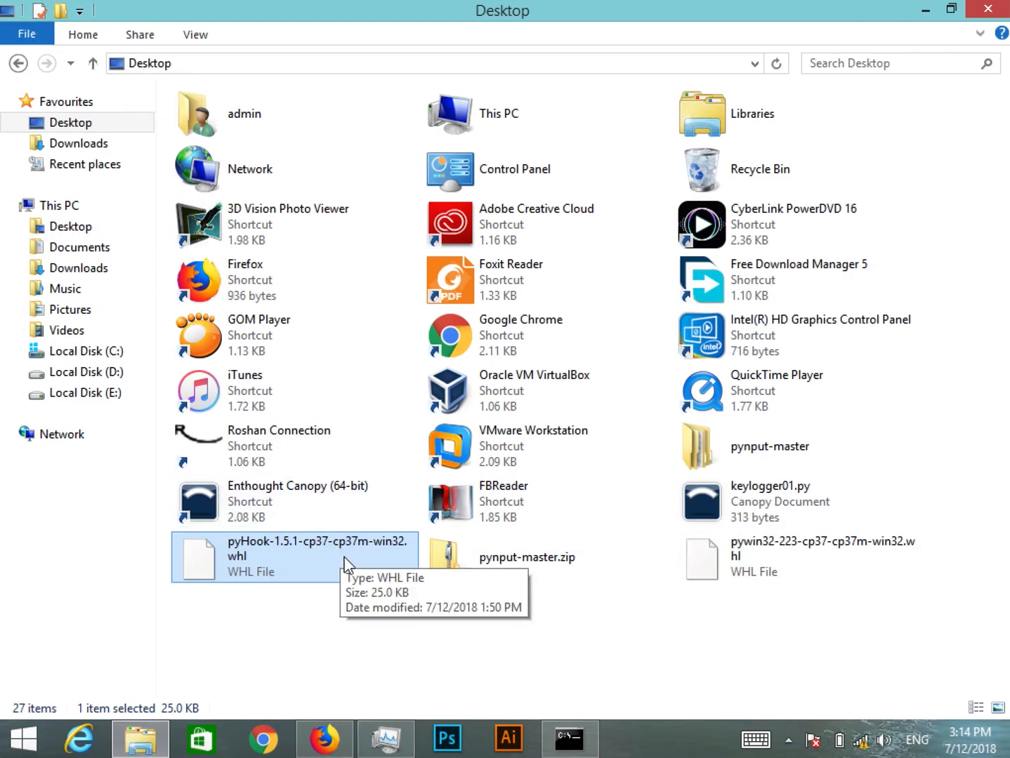
{"action": "mouse_move", "coordinate": [359, 609]}
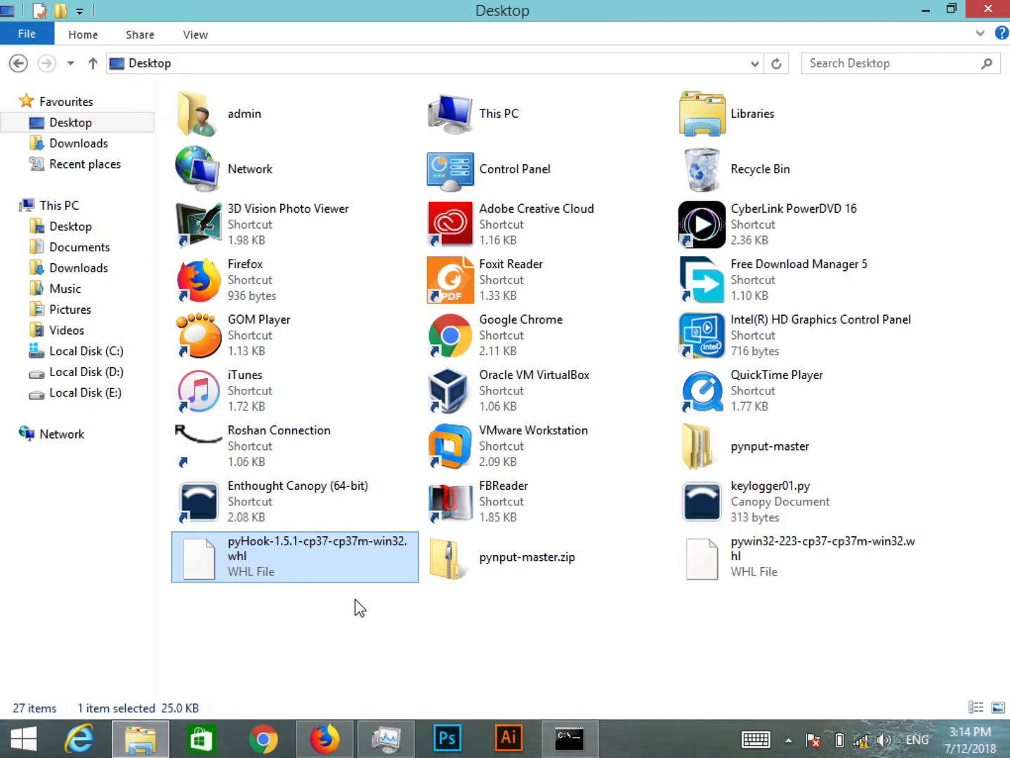
{"action": "mouse_move", "coordinate": [259, 603]}
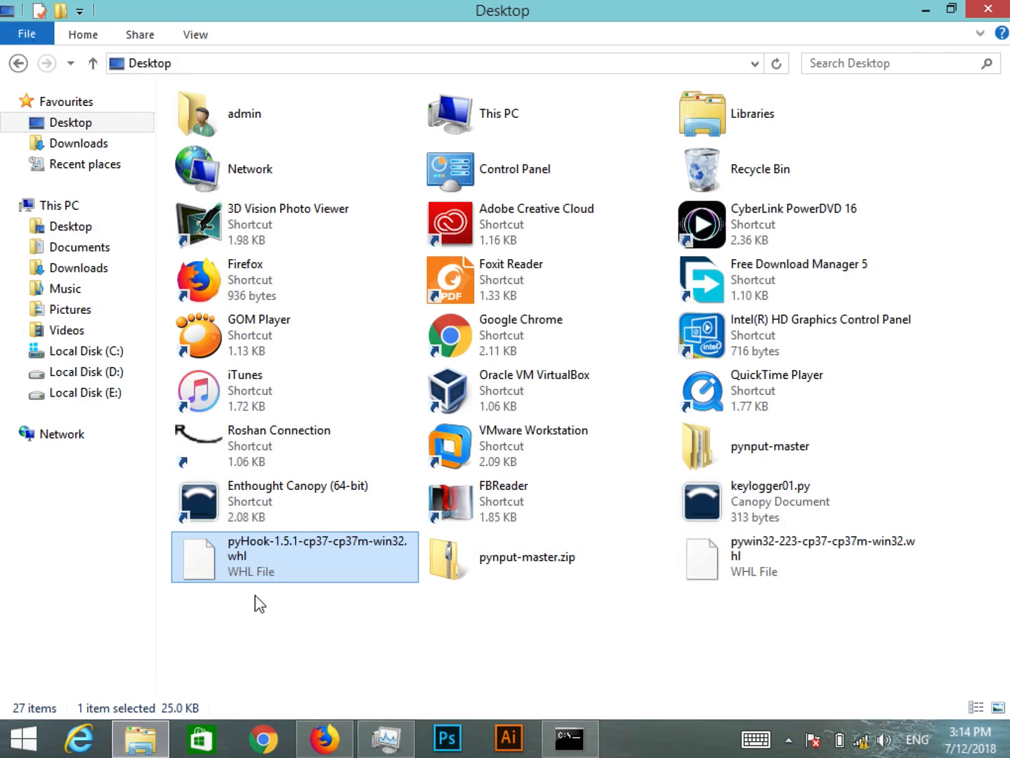
{"action": "mouse_move", "coordinate": [241, 565]}
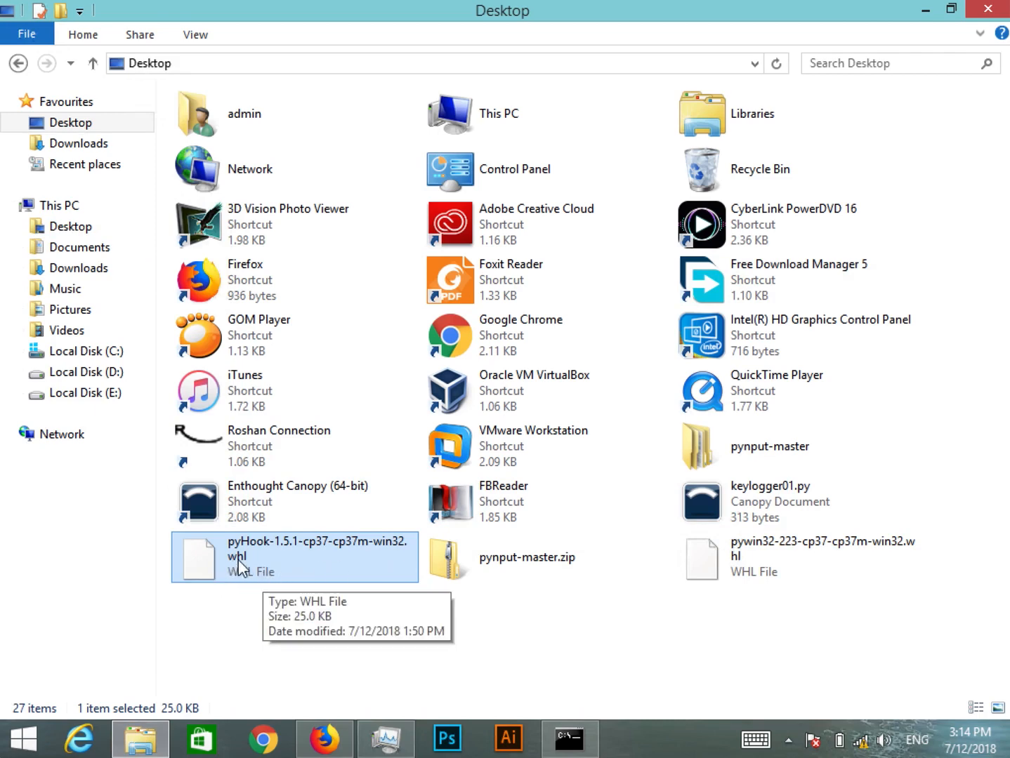
{"action": "mouse_move", "coordinate": [289, 587]}
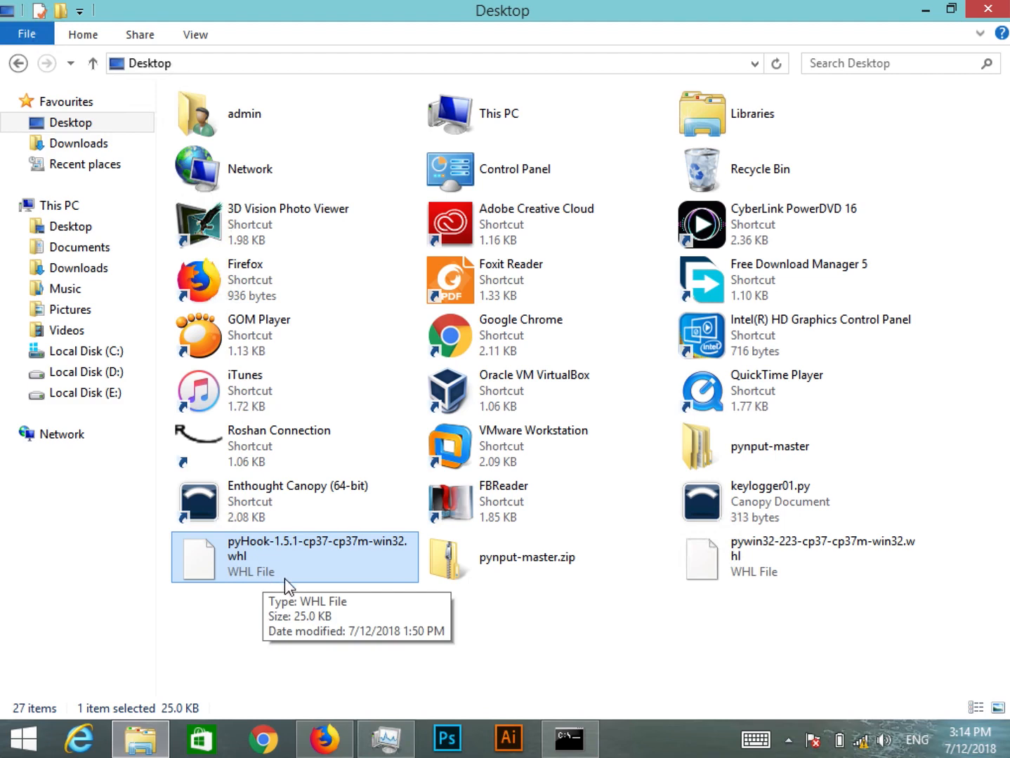
{"action": "mouse_move", "coordinate": [755, 137]}
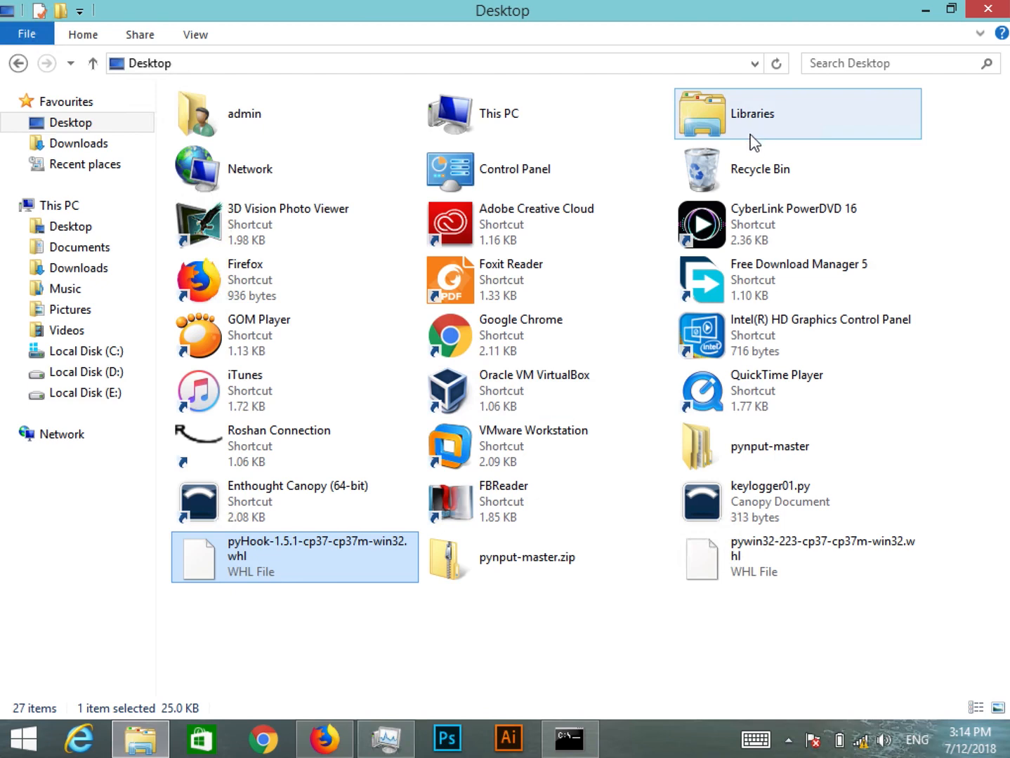
{"action": "mouse_move", "coordinate": [854, 186]}
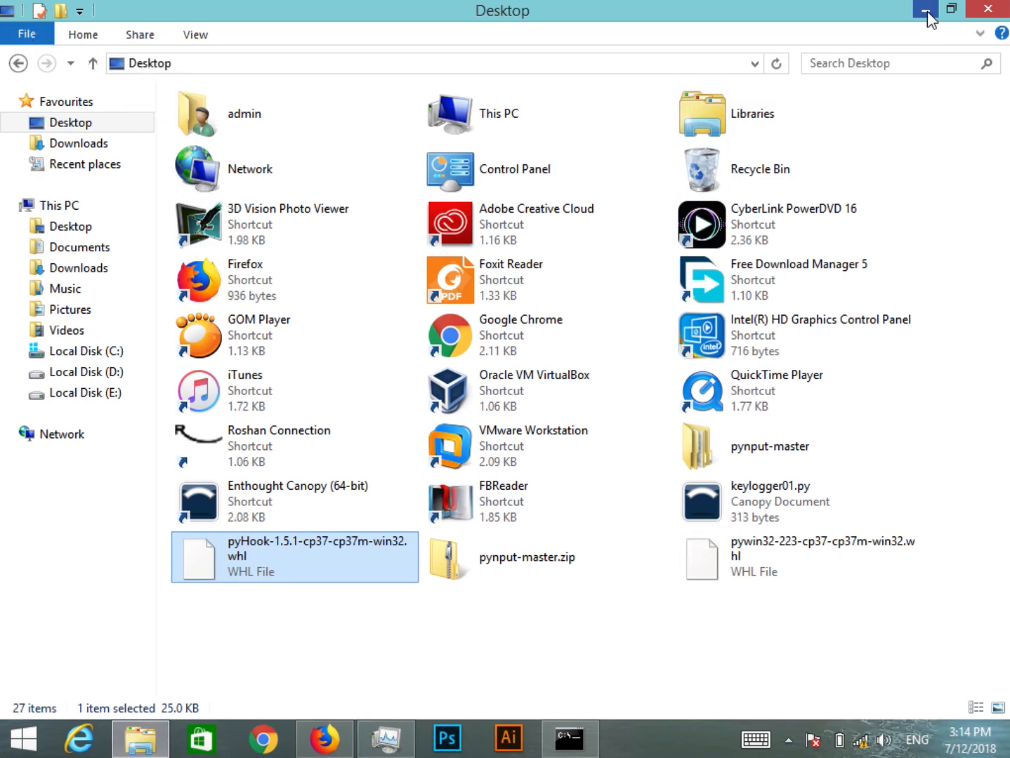
{"action": "left_click", "coordinate": [320, 739]}
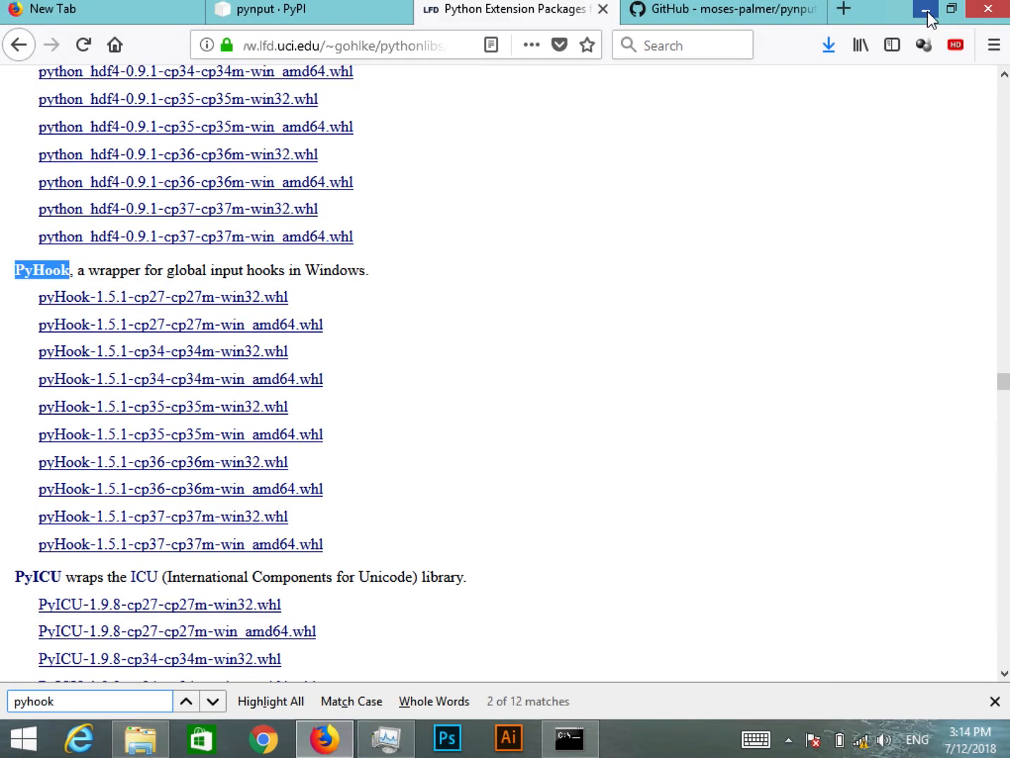
{"action": "left_click", "coordinate": [922, 8]}
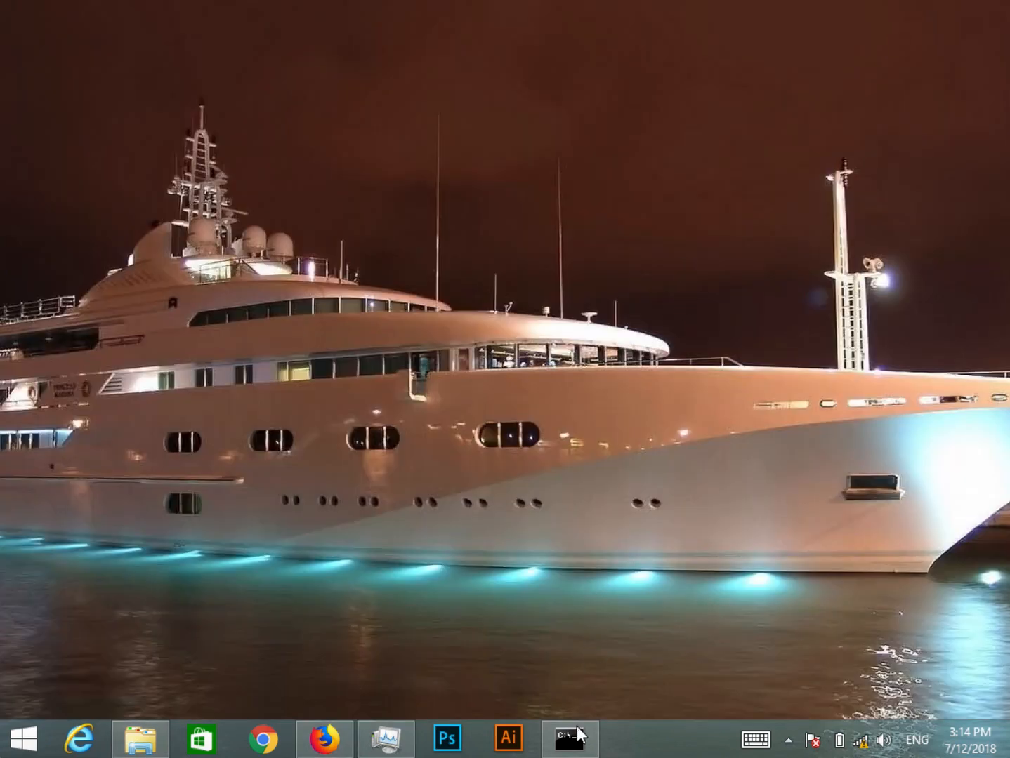
- Restore the administrator Command Prompt at the Desktop folder and start a 'pip install' command
{"action": "left_click", "coordinate": [570, 739]}
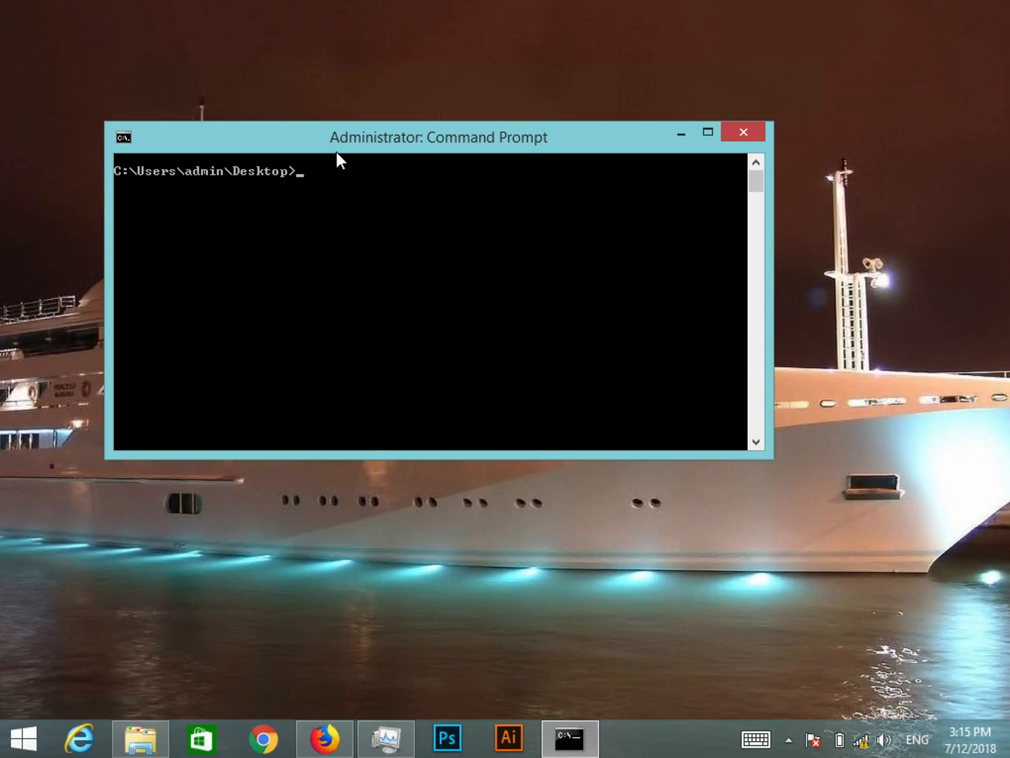
{"action": "mouse_move", "coordinate": [438, 146]}
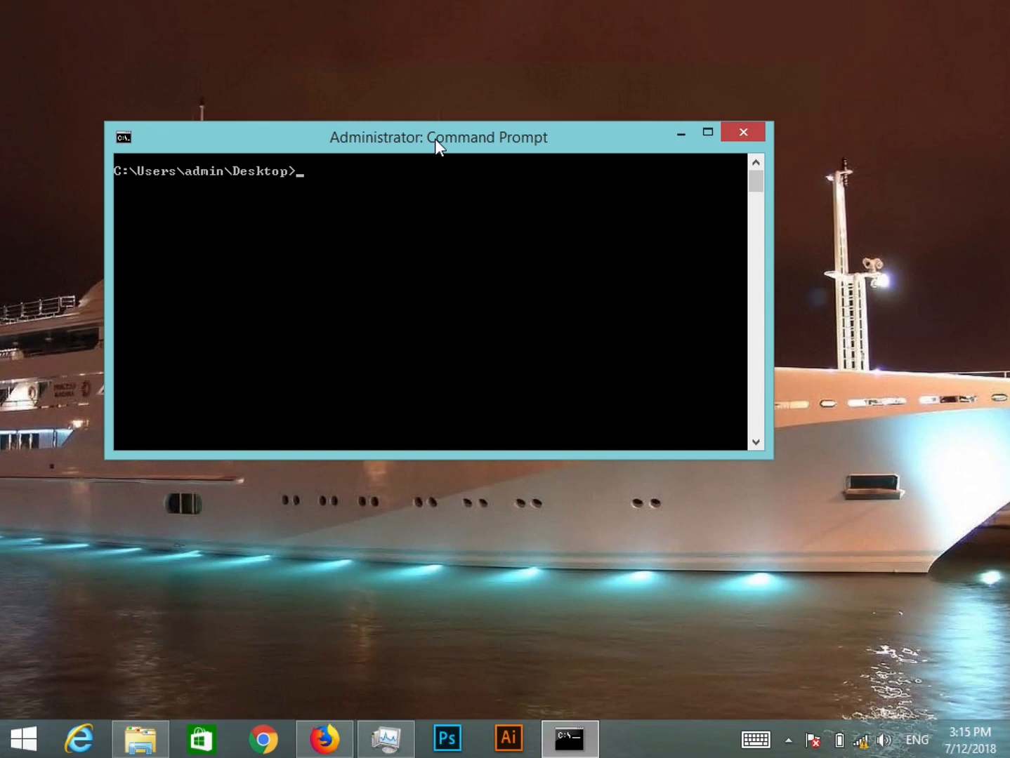
{"action": "type", "text": "pip install"}
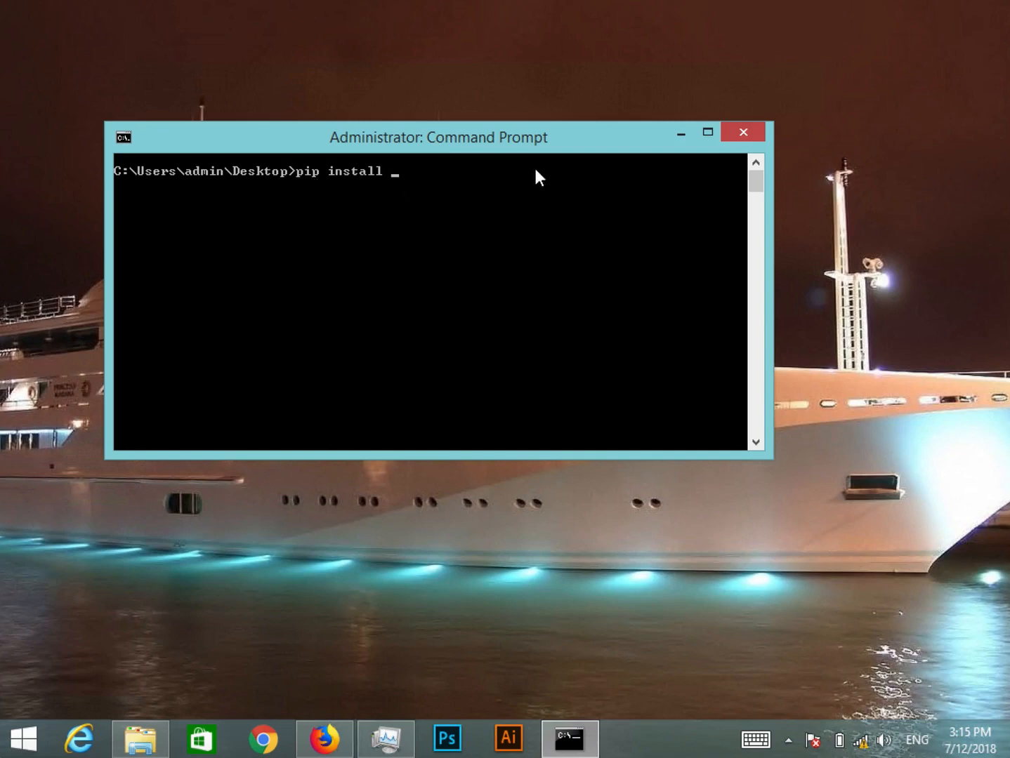
- Complete the command to 'pip install pyHook-1.5.1-cp37-cp37m-win32.whl' via Tab autocompletion
{"action": "type", "text": "pyho"}
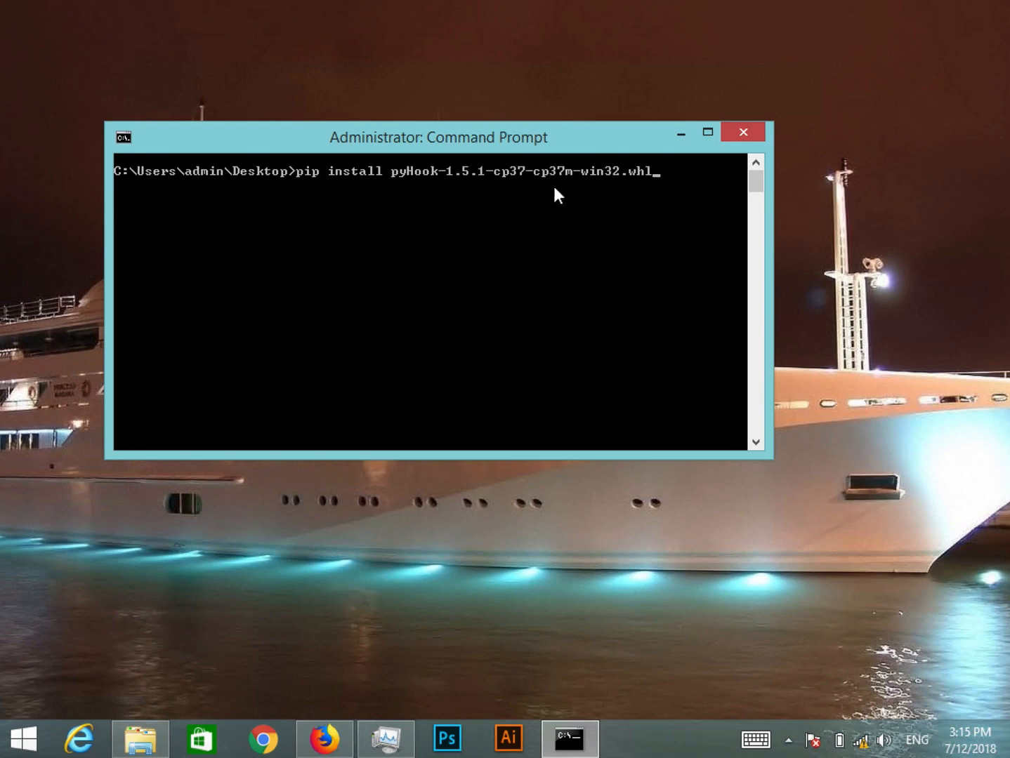
{"action": "mouse_move", "coordinate": [320, 217]}
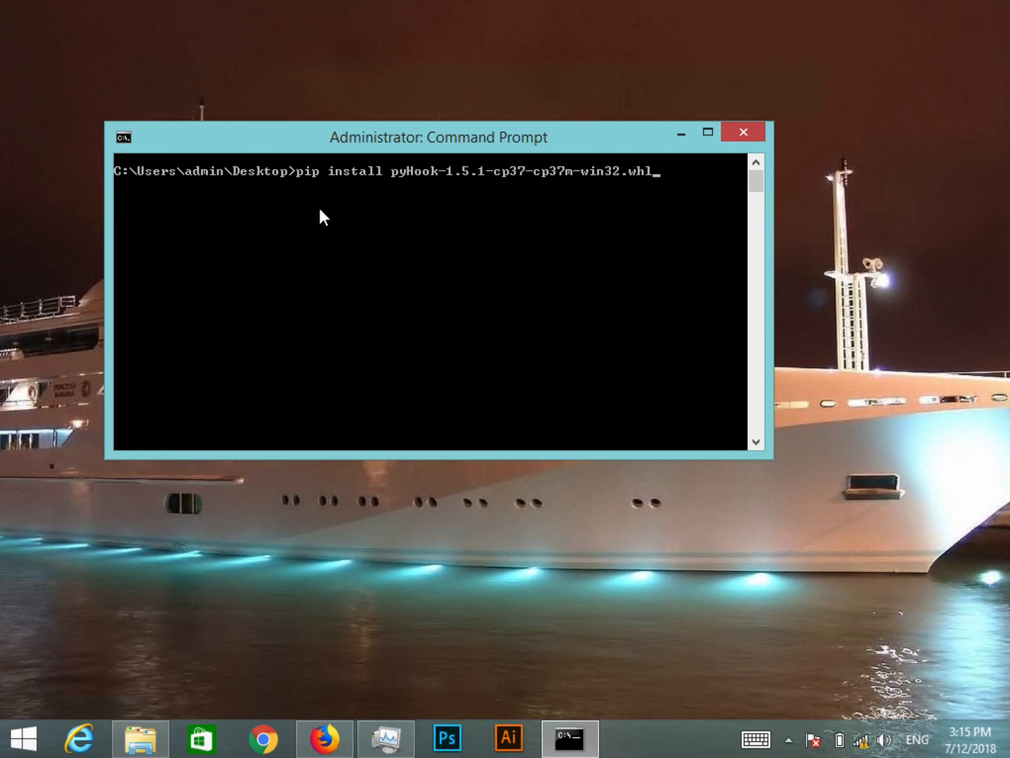
{"action": "mouse_move", "coordinate": [354, 190]}
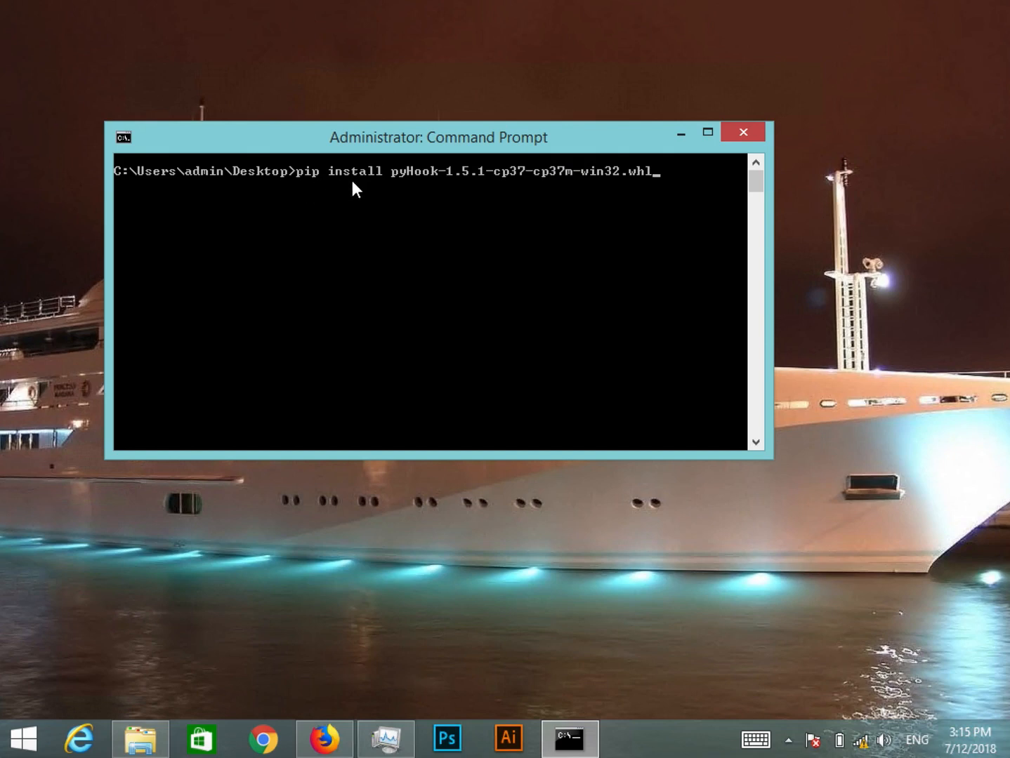
{"action": "mouse_move", "coordinate": [636, 196]}
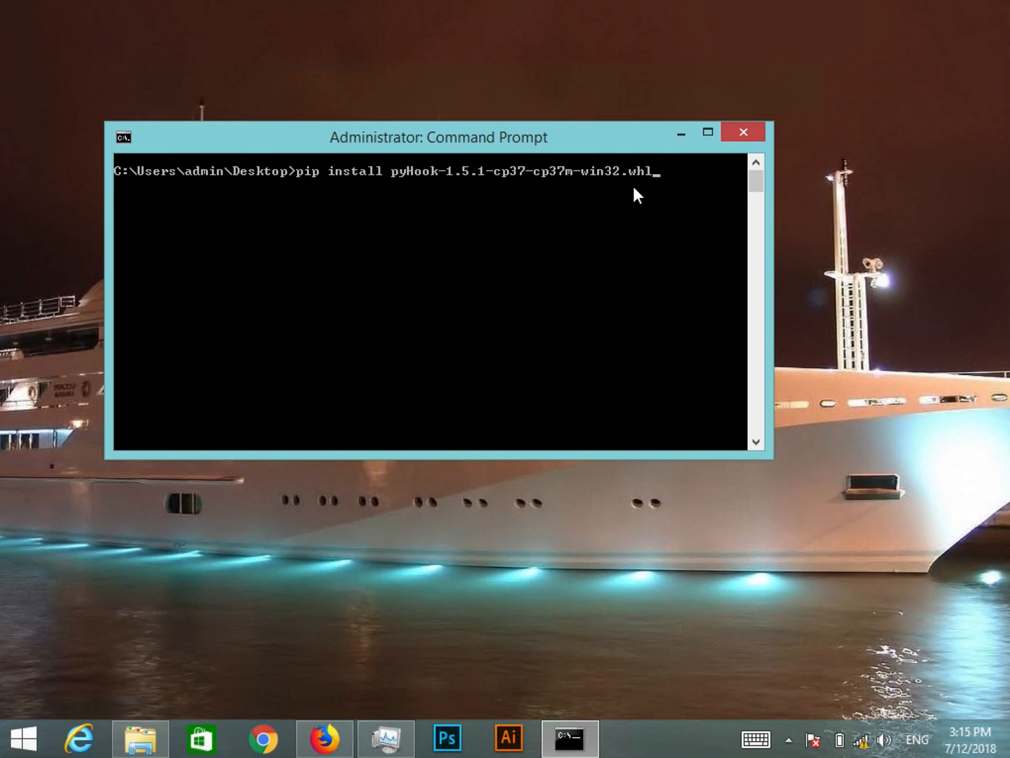
{"action": "mouse_move", "coordinate": [636, 188]}
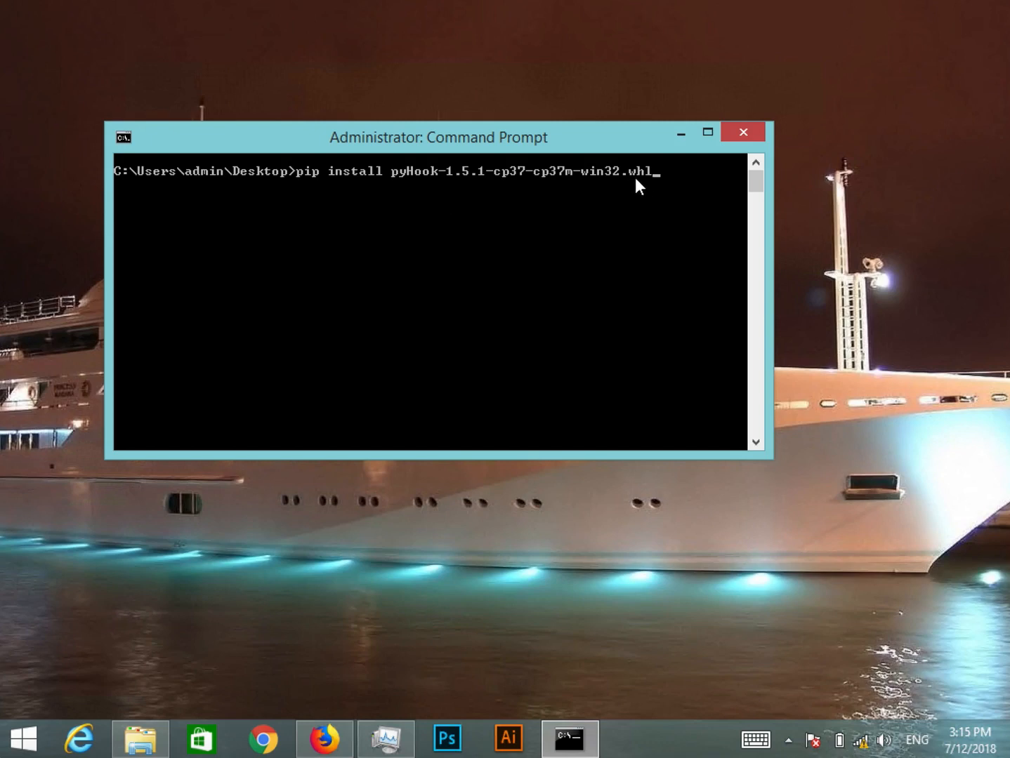
{"action": "mouse_move", "coordinate": [608, 269]}
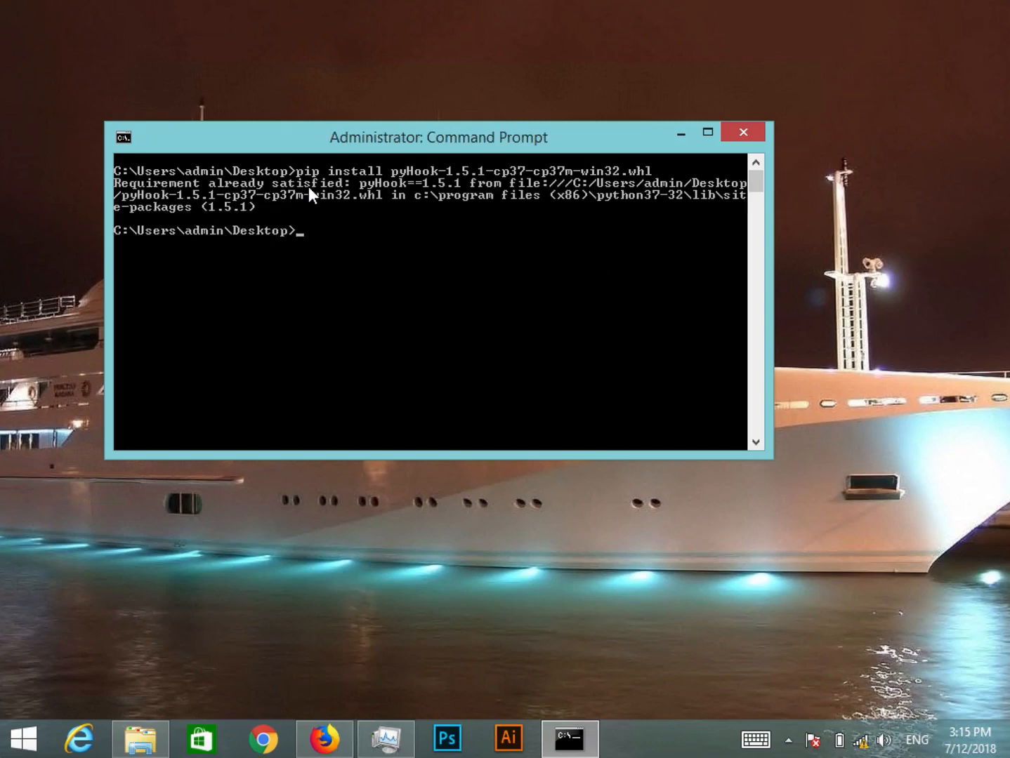
{"action": "mouse_move", "coordinate": [443, 253]}
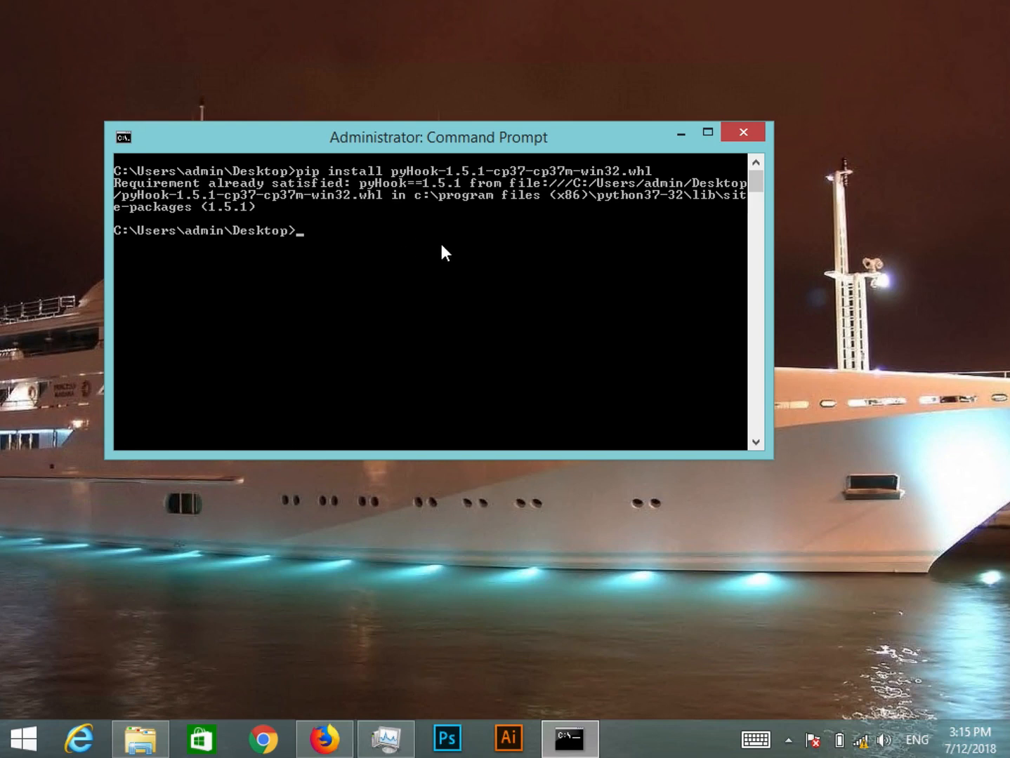
{"action": "mouse_move", "coordinate": [503, 237]}
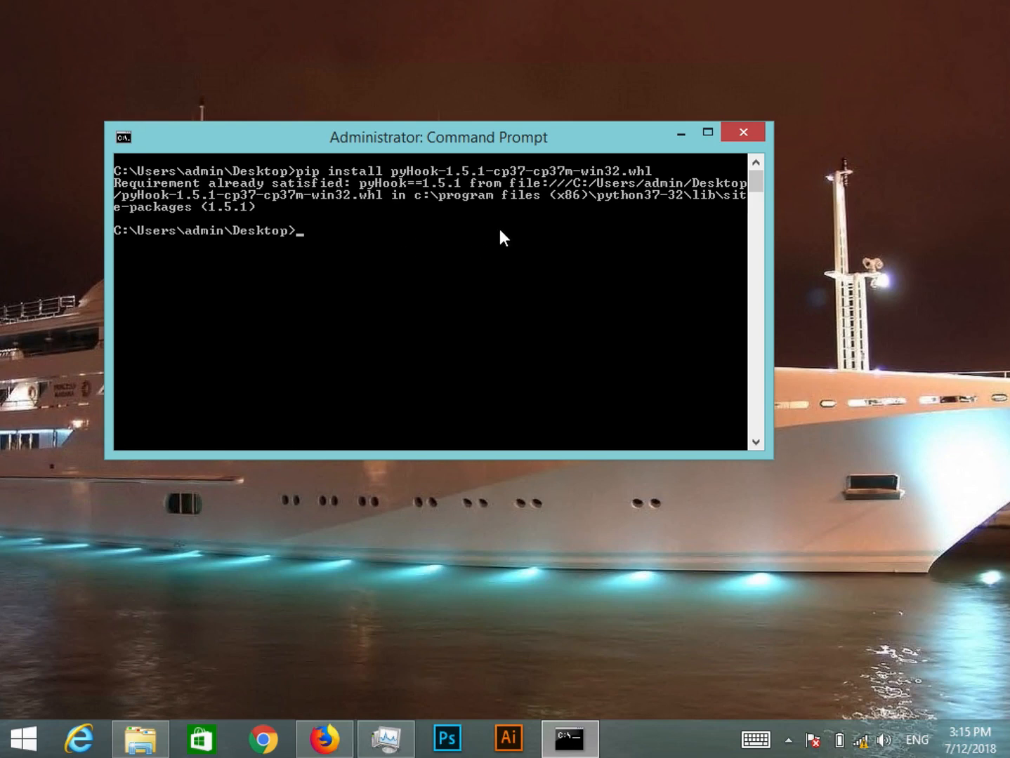
{"action": "mouse_move", "coordinate": [668, 224]}
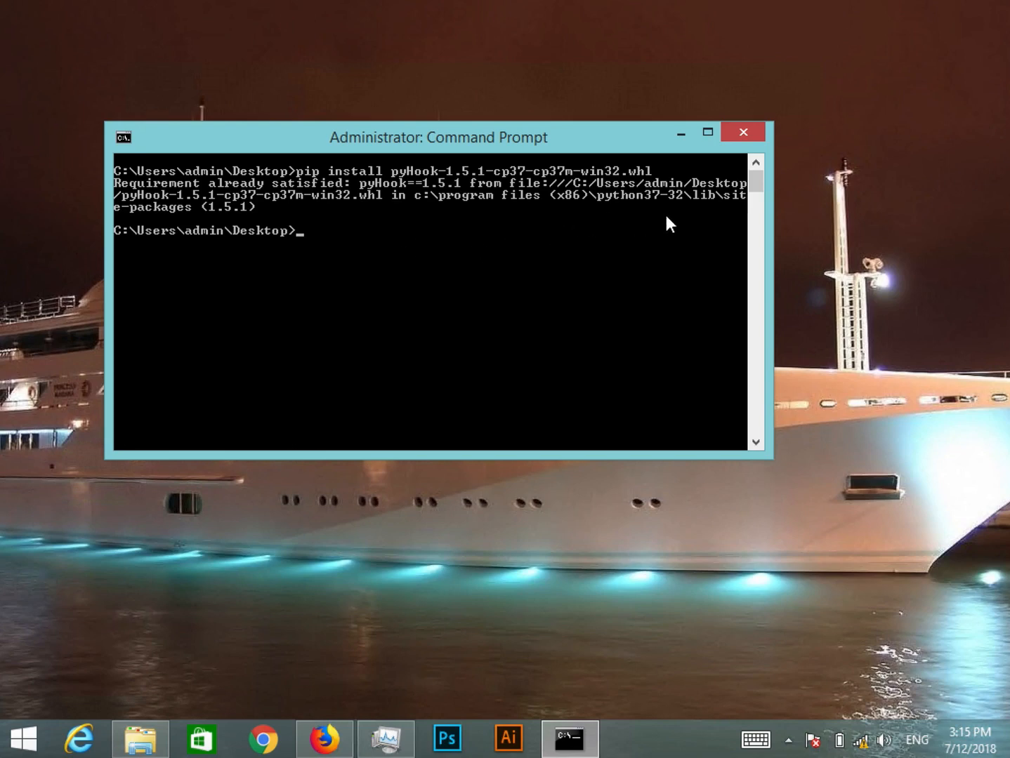